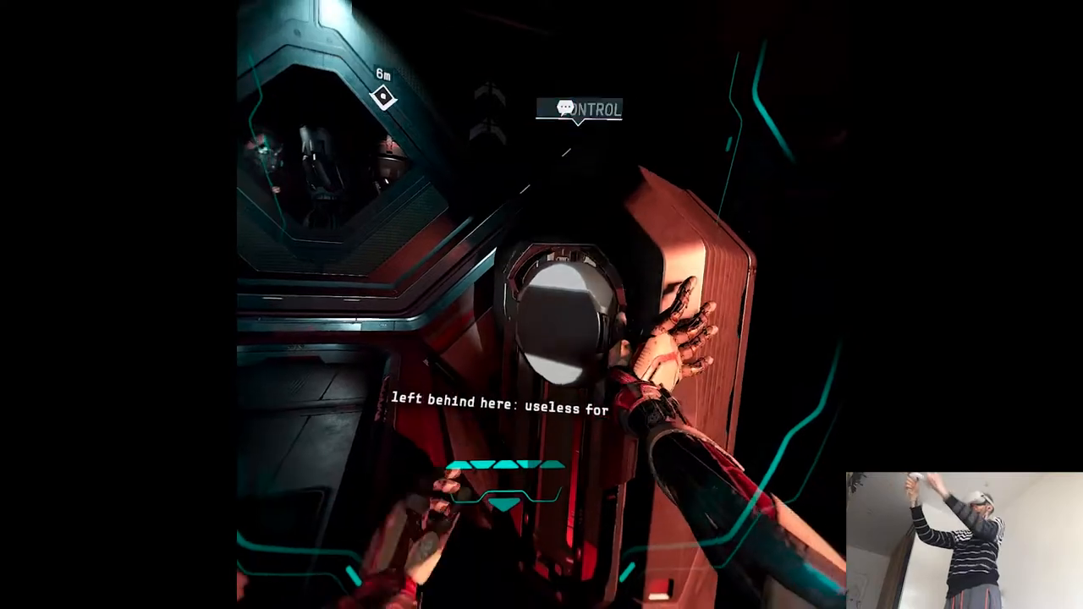
{"action": "mouse_move", "coordinate": [541, 304]}
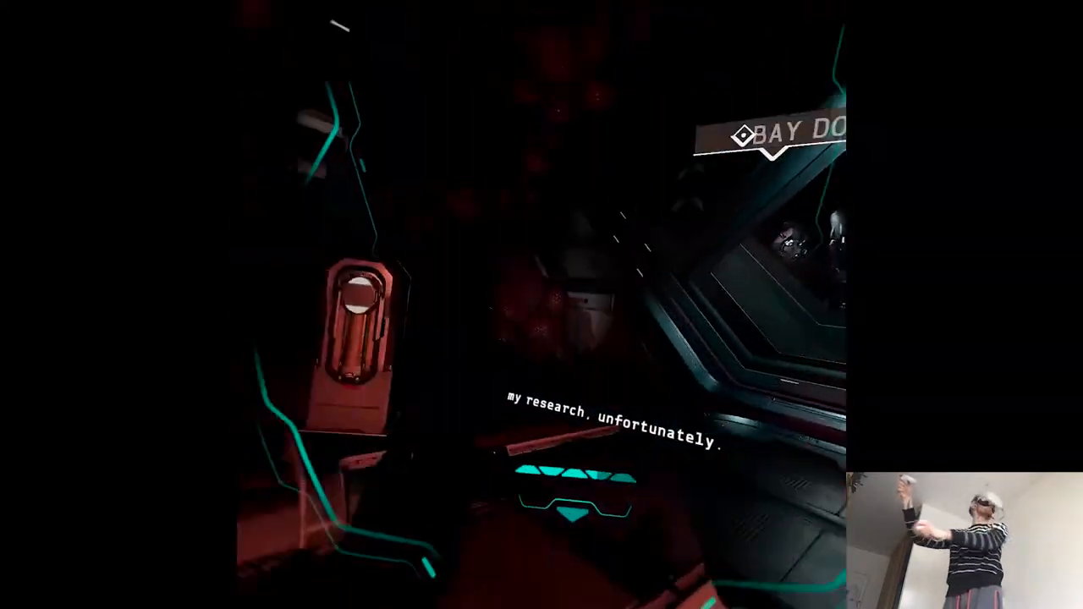